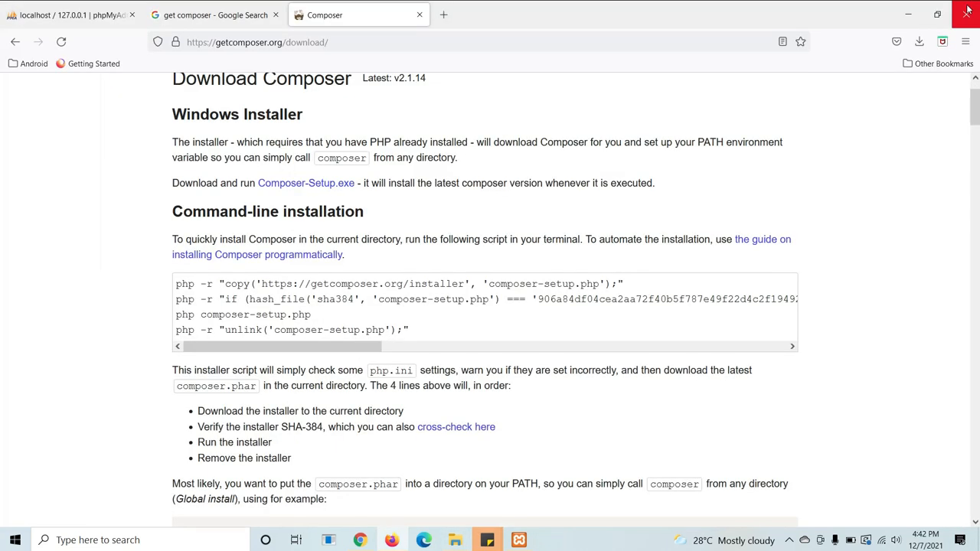
- Close the Firefox window on getcomposer.org/download to reveal the Downloads folder
{"action": "left_click", "coordinate": [518, 540]}
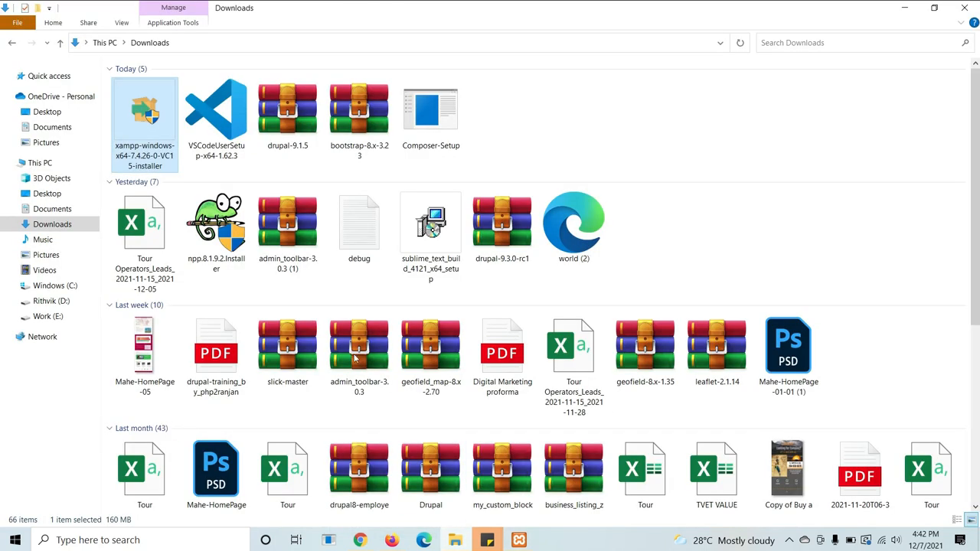
- Open E:\xampp from the Work drive and launch cmd there from the address bar
{"action": "left_click", "coordinate": [49, 317]}
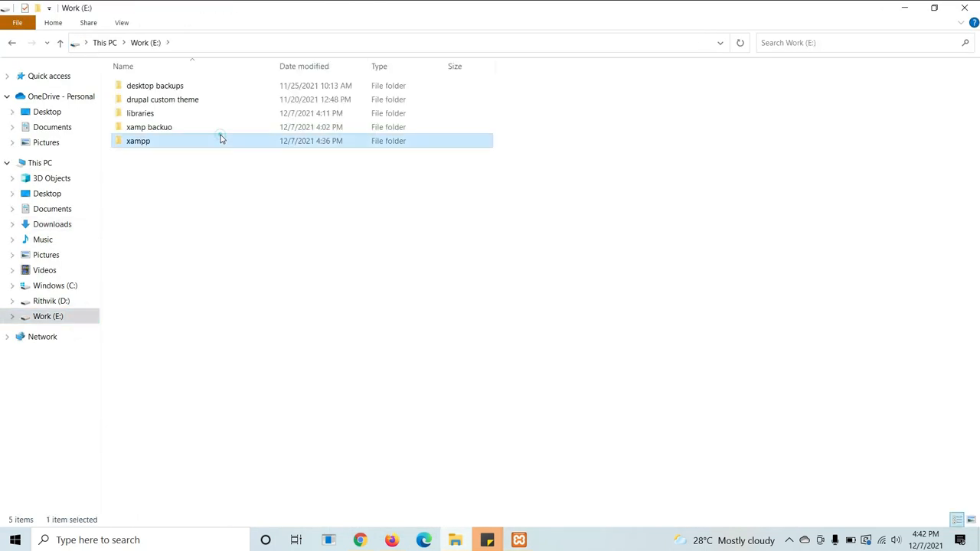
{"action": "double_click", "coordinate": [138, 141]}
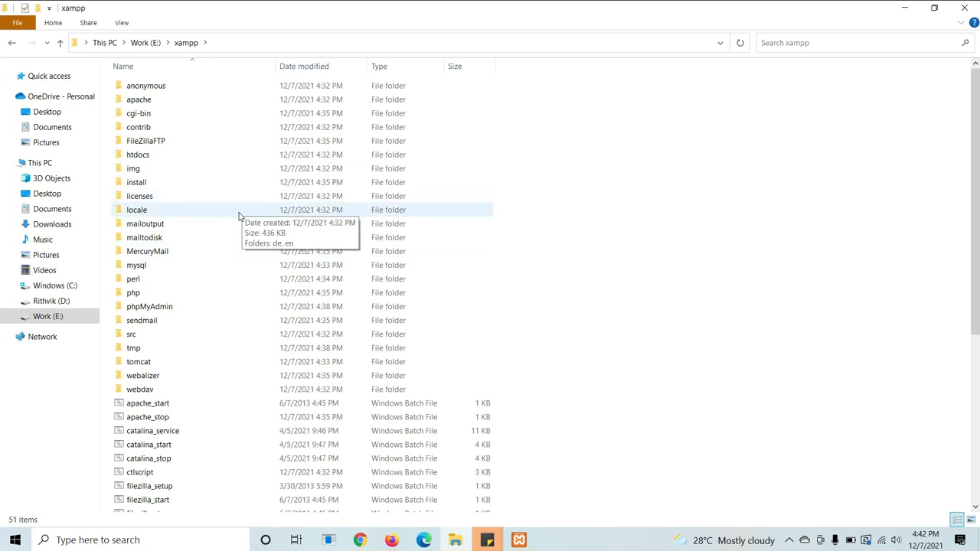
{"action": "mouse_move", "coordinate": [418, 320]}
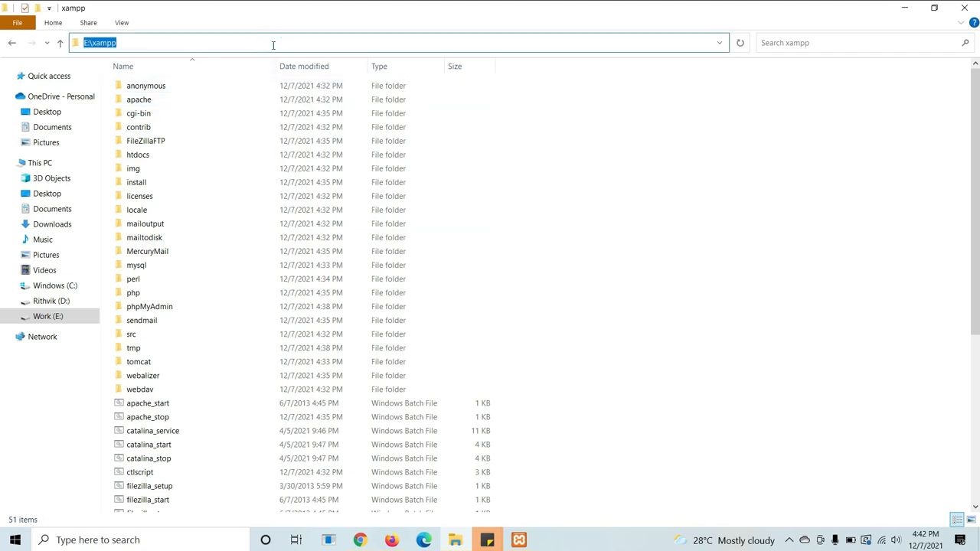
{"action": "type", "text": "cmd"}
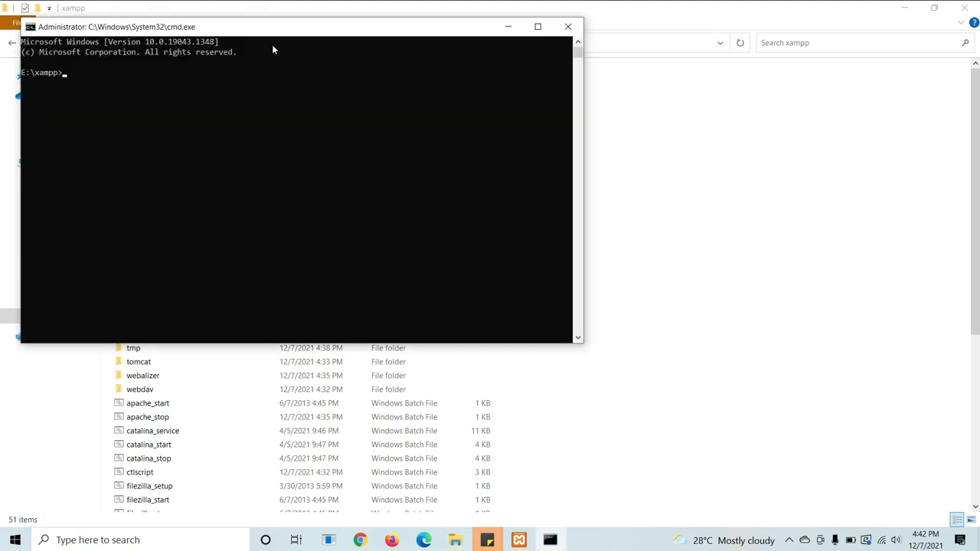
- Run composer at the E:\xampp prompt to show version 2.1.14 help
{"action": "type", "text": "composer"}
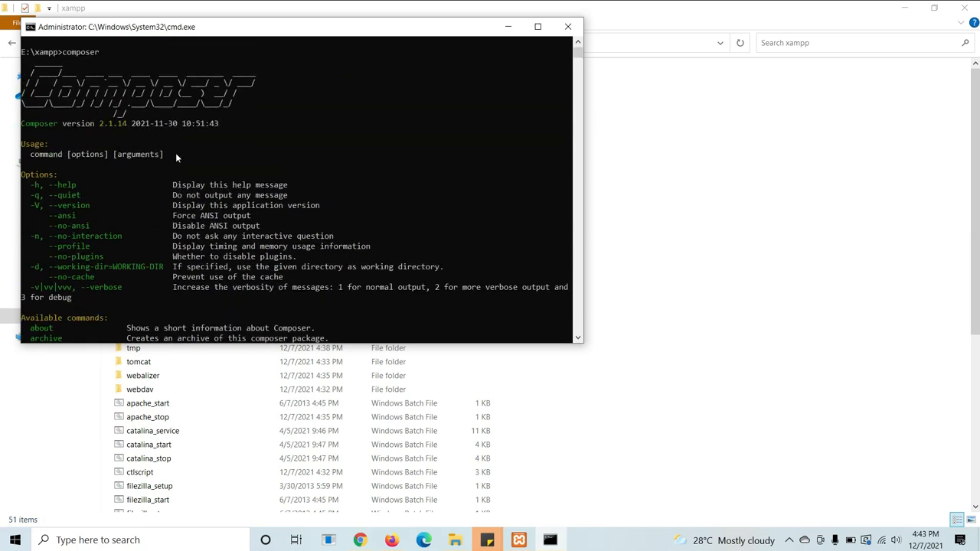
{"action": "mouse_move", "coordinate": [87, 130]}
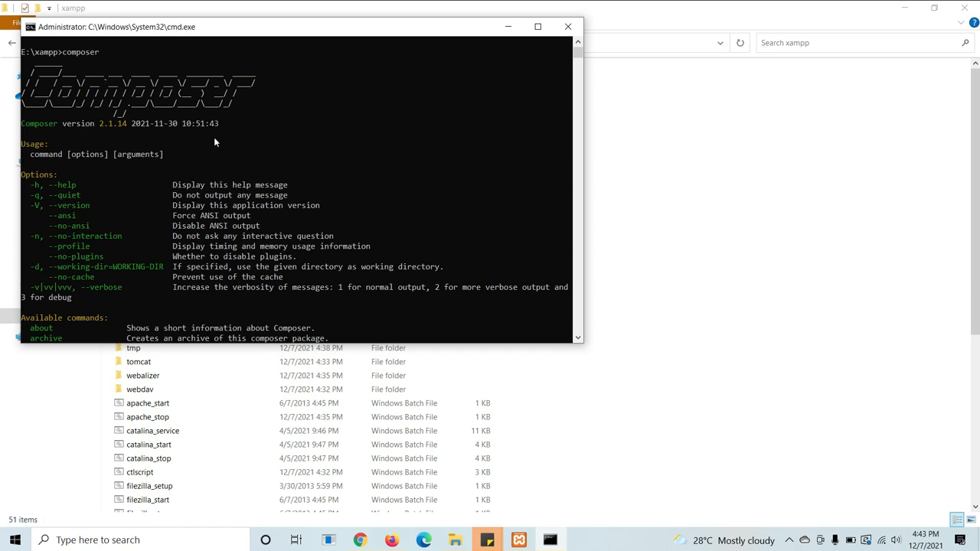
{"action": "scroll", "scroll_direction": "down", "scroll_amount": 3}
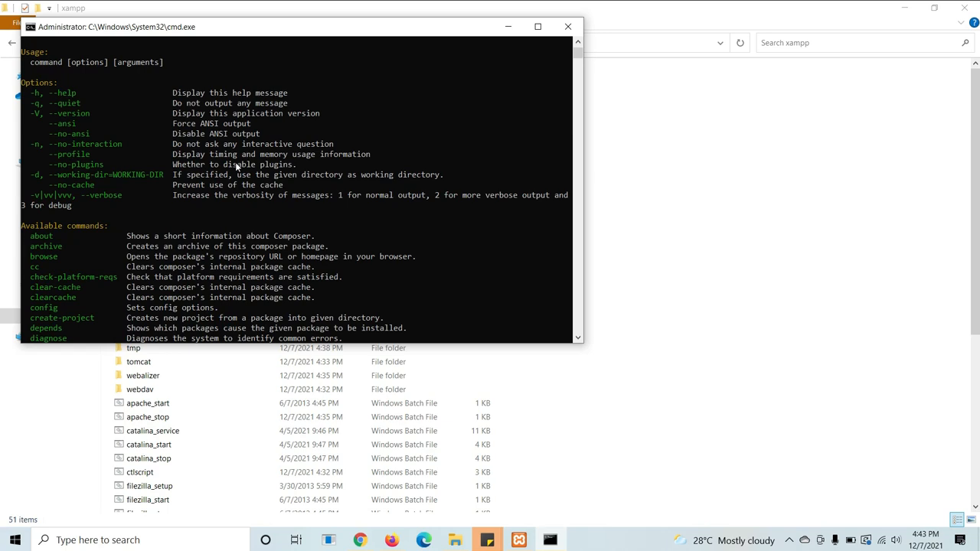
{"action": "scroll", "scroll_direction": "down", "scroll_amount": 3}
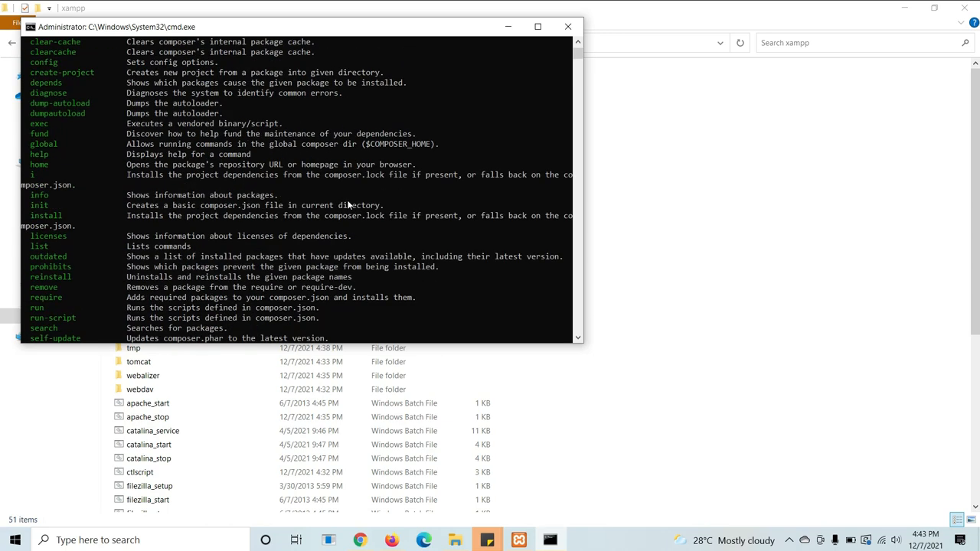
{"action": "scroll", "scroll_direction": "down", "scroll_amount": 3}
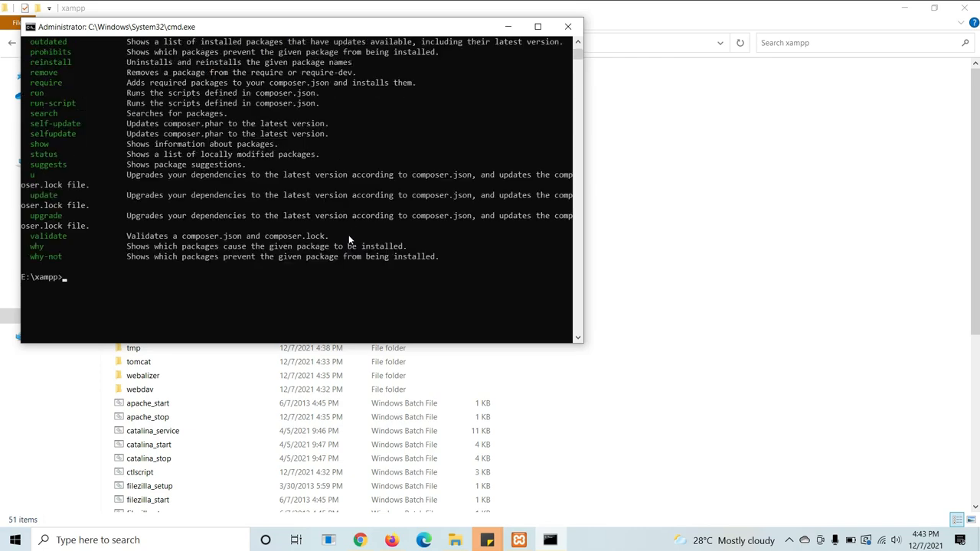
{"action": "mouse_move", "coordinate": [441, 282]}
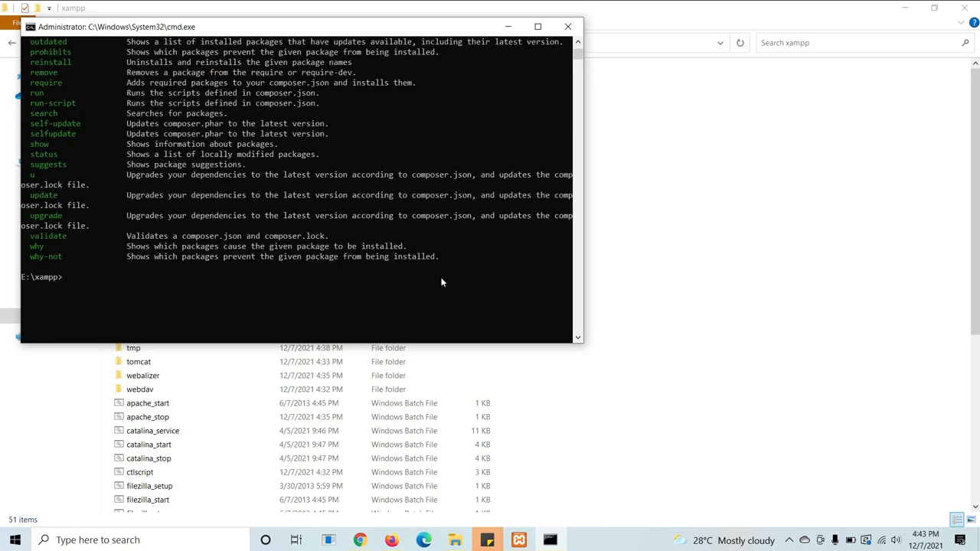
{"action": "mouse_move", "coordinate": [454, 292]}
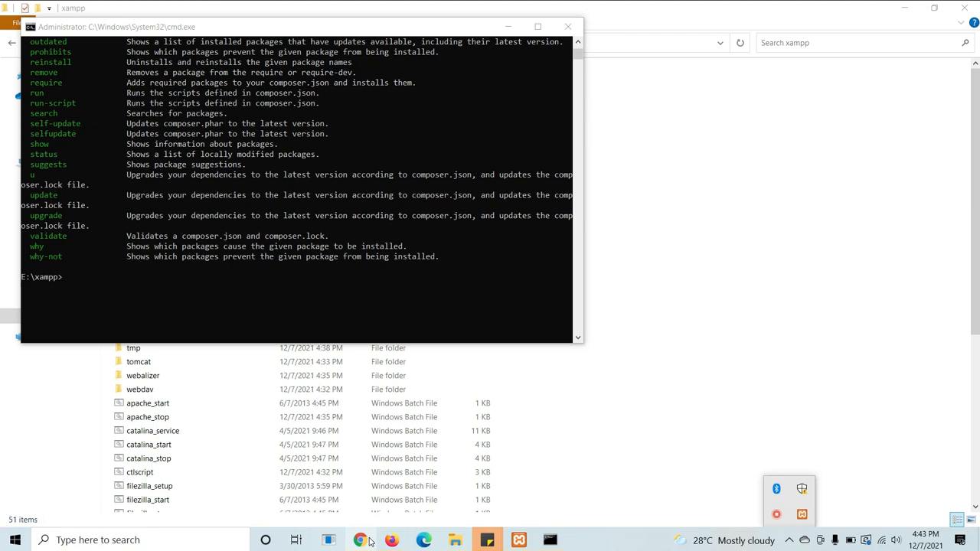
{"action": "mouse_move", "coordinate": [360, 540]}
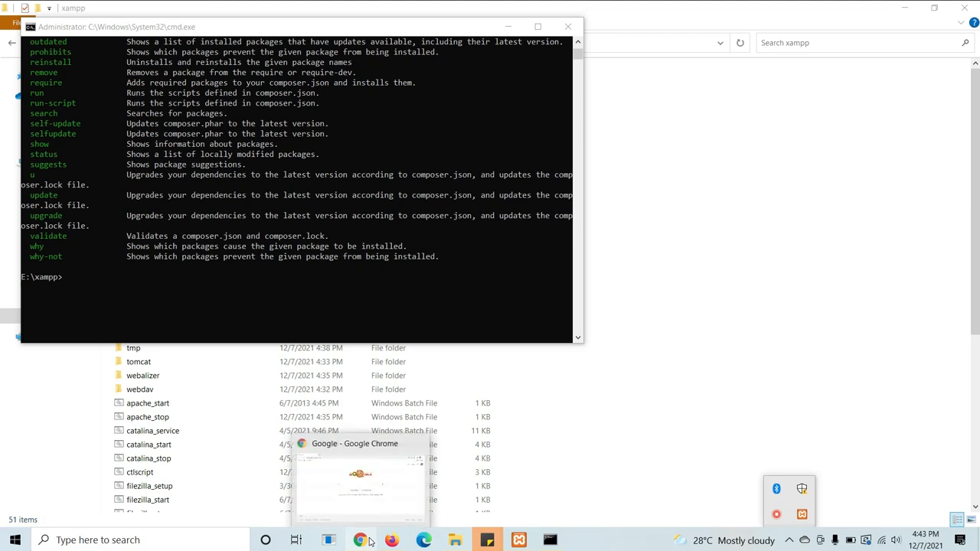
{"action": "mouse_move", "coordinate": [264, 306]}
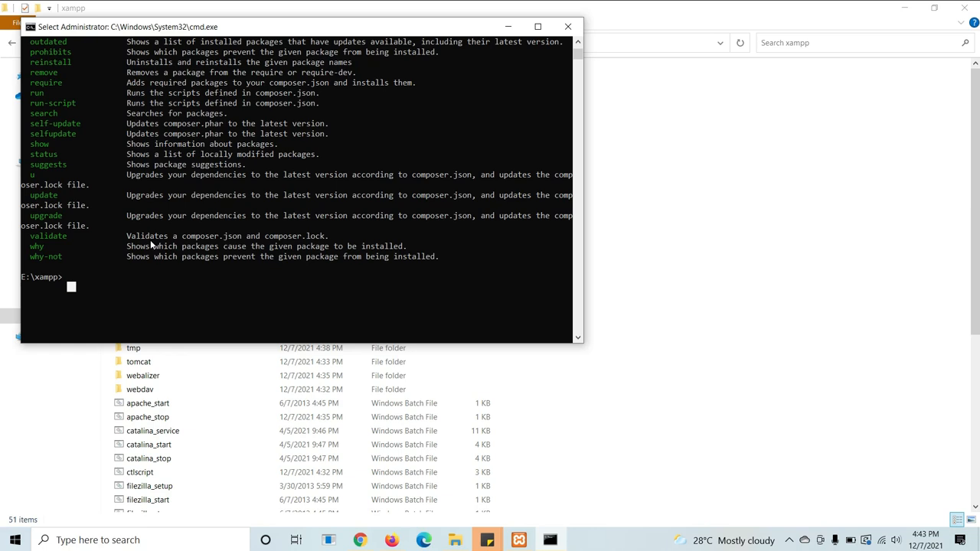
- Run 'composer global require drush/drush:dev-master' to start downloading Drush's dependencies
{"action": "type", "text": "composer"}
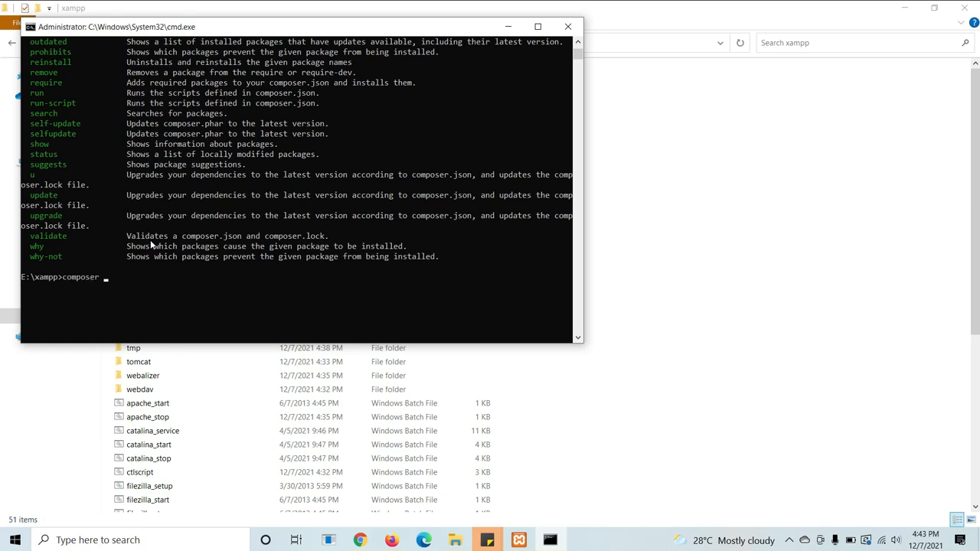
{"action": "type", "text": "global"}
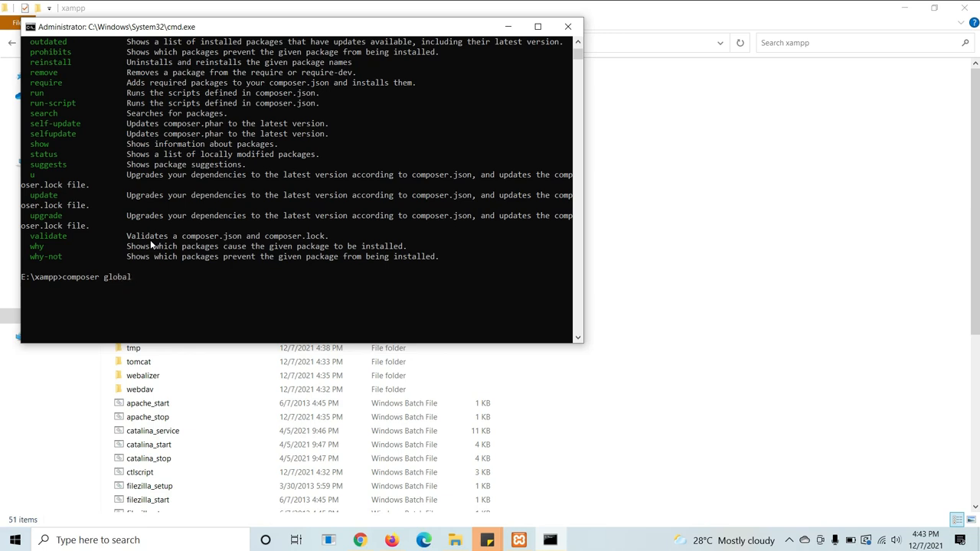
{"action": "type", "text": "require"}
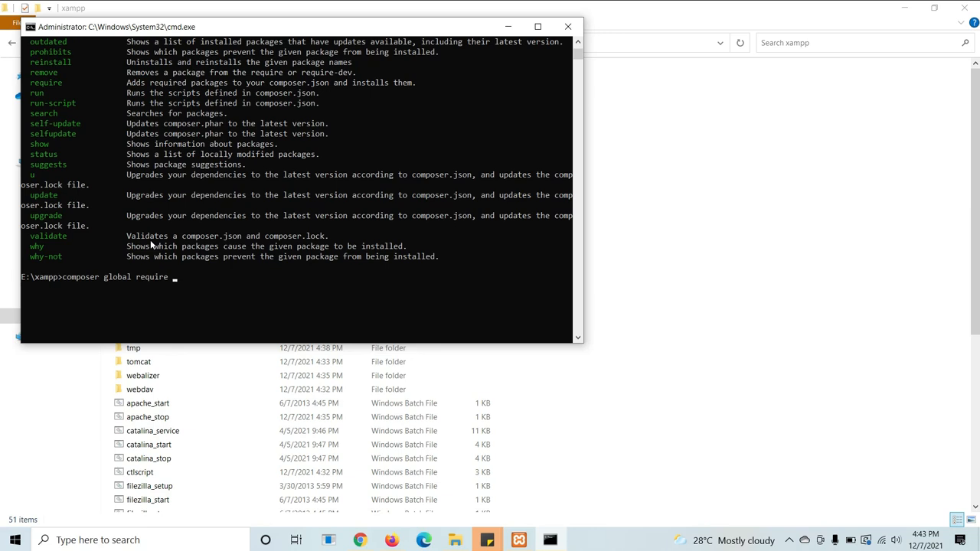
{"action": "type", "text": "drush"}
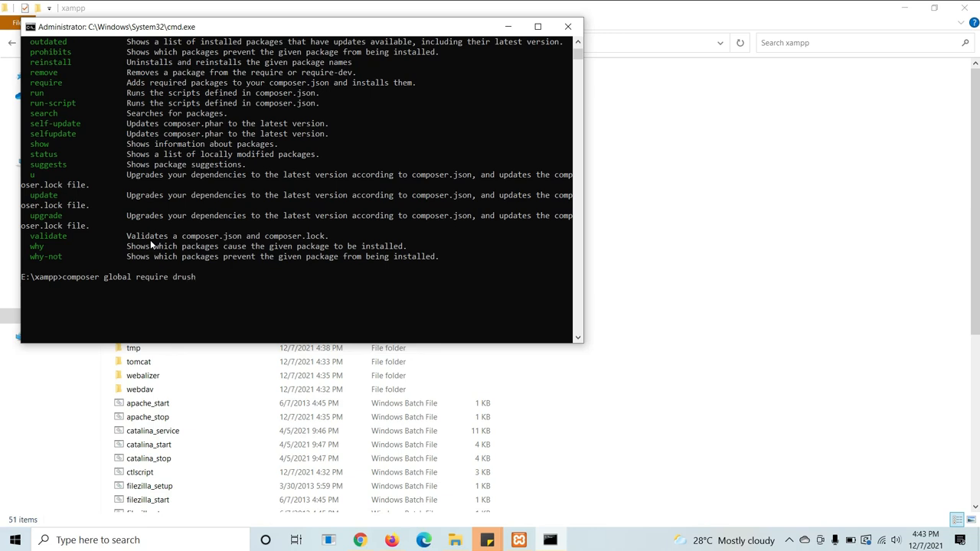
{"action": "type", "text": "/d"}
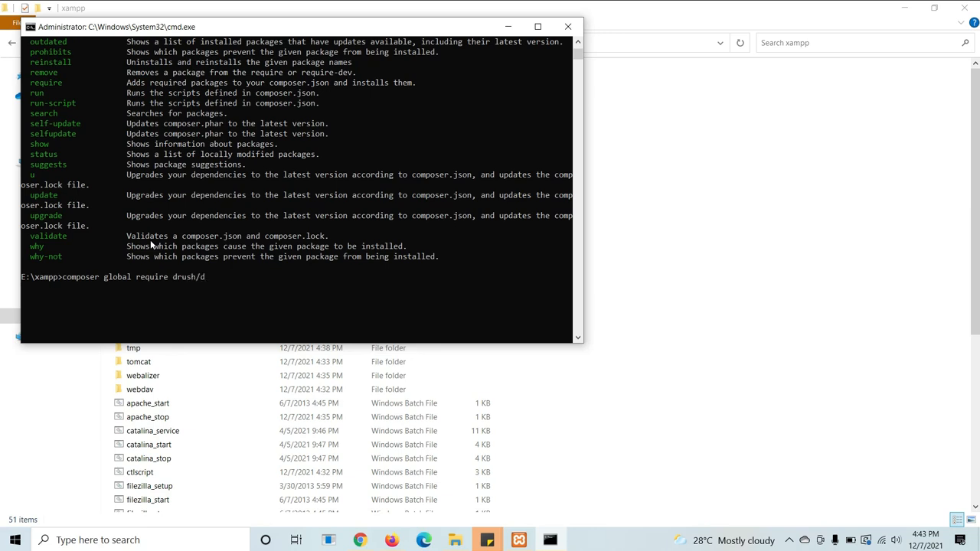
{"action": "type", "text": "rush"}
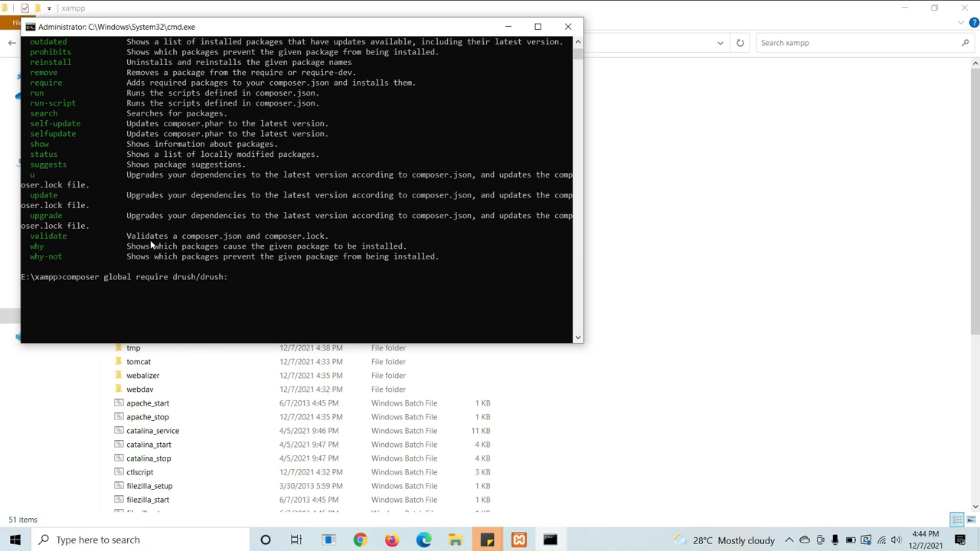
{"action": "type", "text": ":de"}
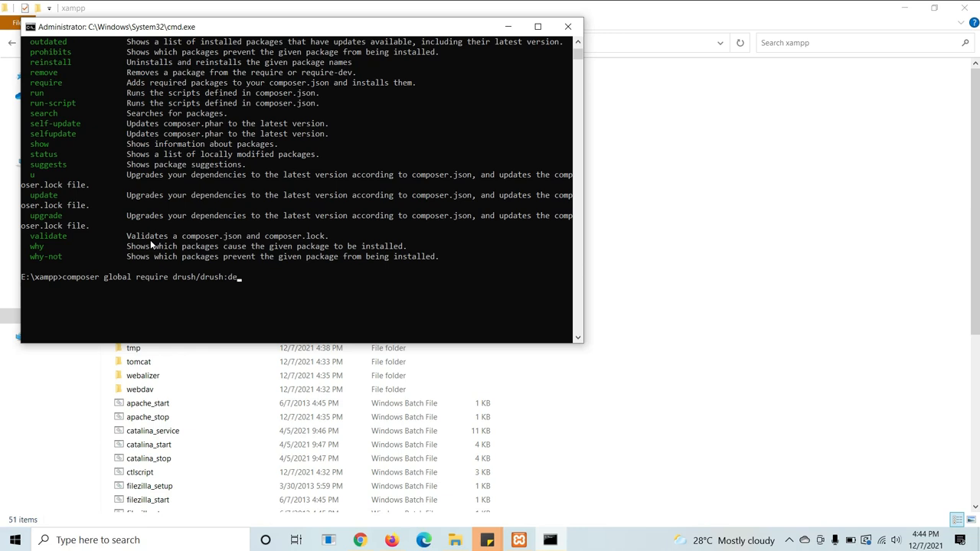
{"action": "type", "text": "v-ma"}
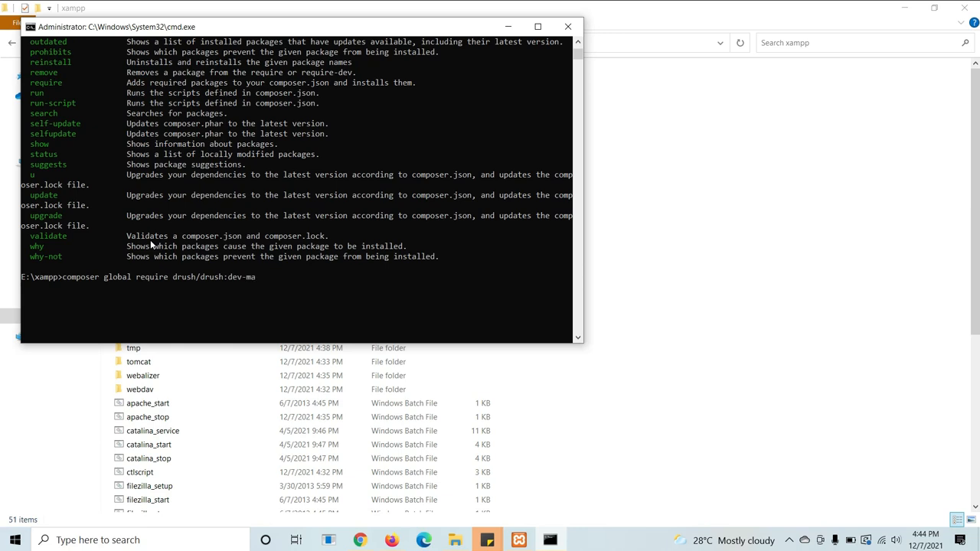
{"action": "type", "text": "ster"}
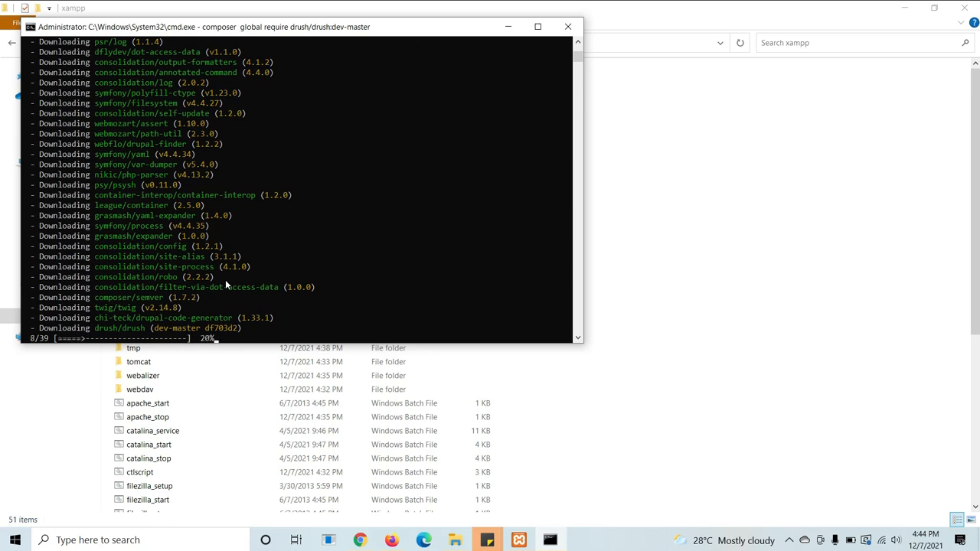
{"action": "mouse_move", "coordinate": [361, 305]}
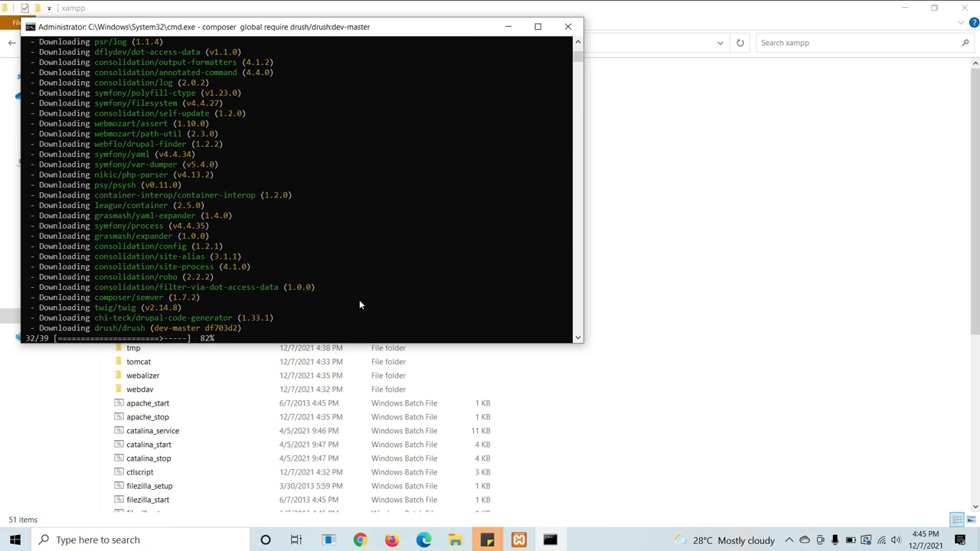